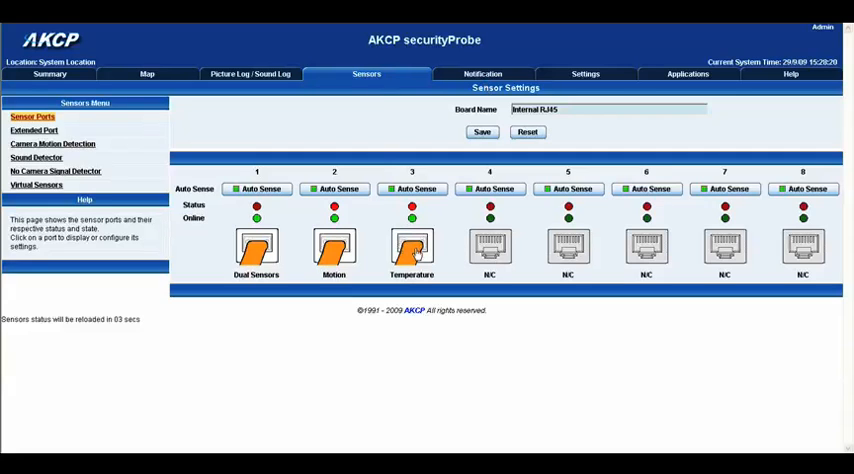
Open the Temperature sensor on port 3 from the Sensor Ports page
{"action": "left_click", "coordinate": [411, 250]}
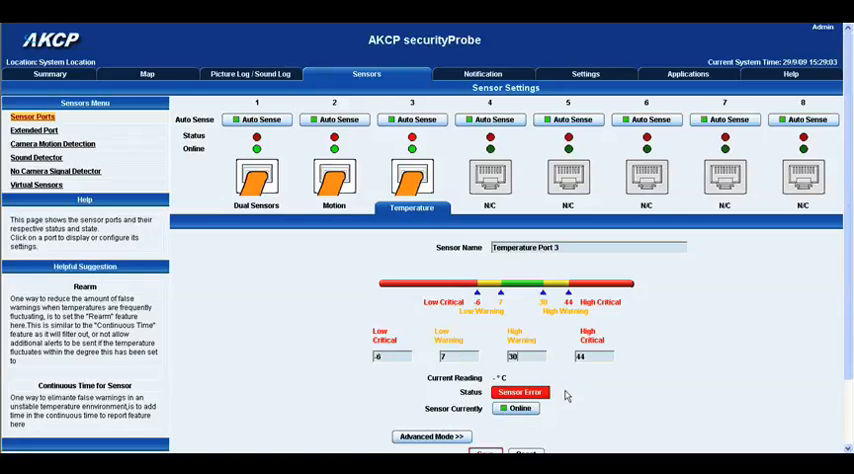
Enable Advanced Mode for Temperature Port 3 to show units, rearm, offset and continuous-time options
{"action": "scroll", "scroll_direction": "down", "scroll_amount": 3}
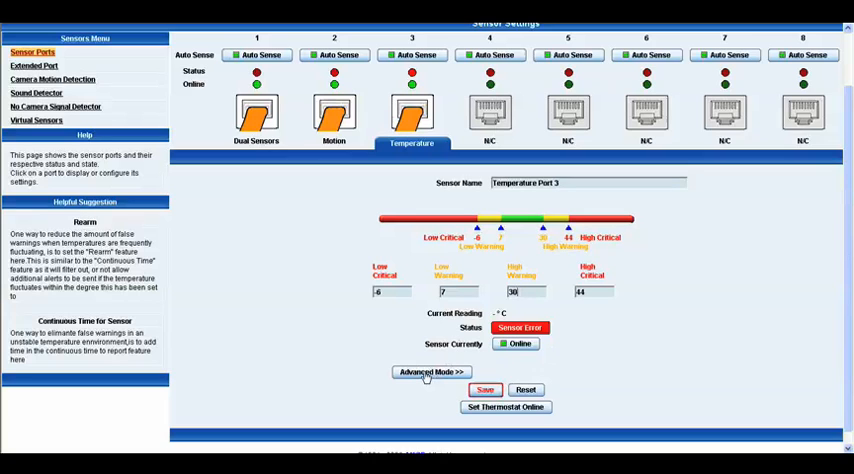
{"action": "left_click", "coordinate": [430, 372]}
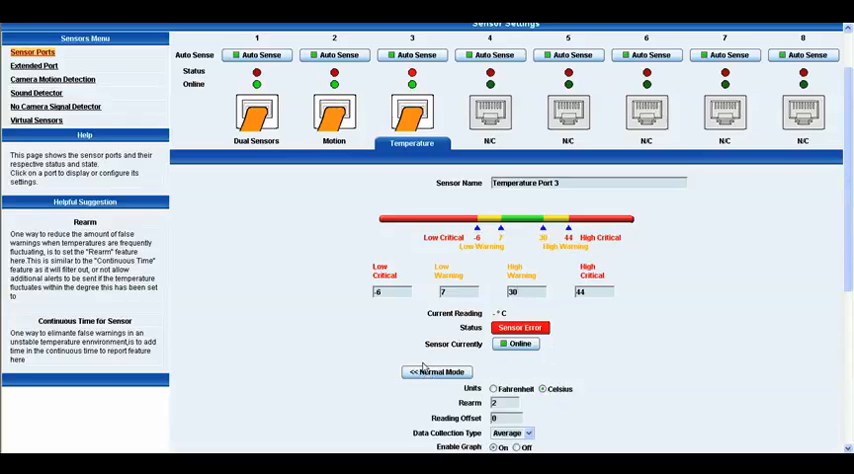
{"action": "scroll", "scroll_direction": "down", "scroll_amount": 3}
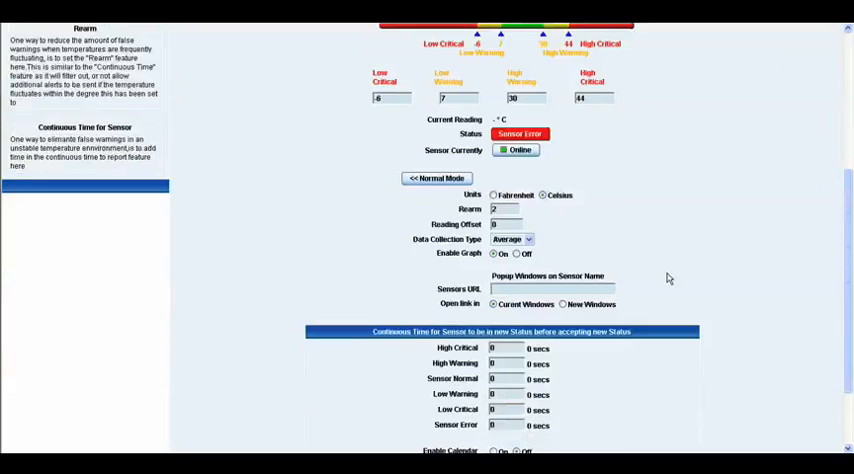
{"action": "scroll", "scroll_direction": "down", "scroll_amount": 3}
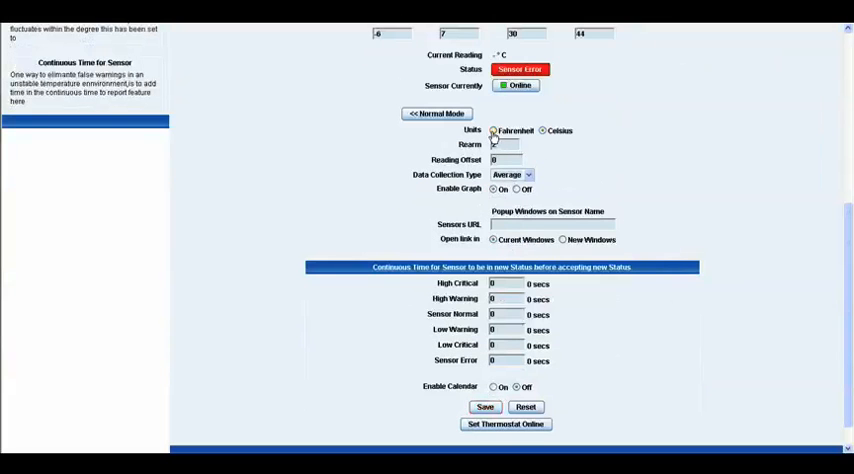
{"action": "left_click", "coordinate": [543, 130]}
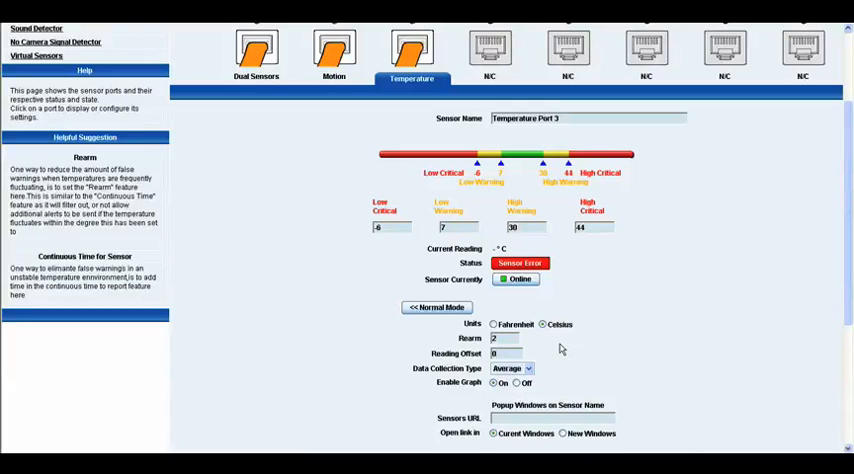
{"action": "mouse_move", "coordinate": [845, 217]}
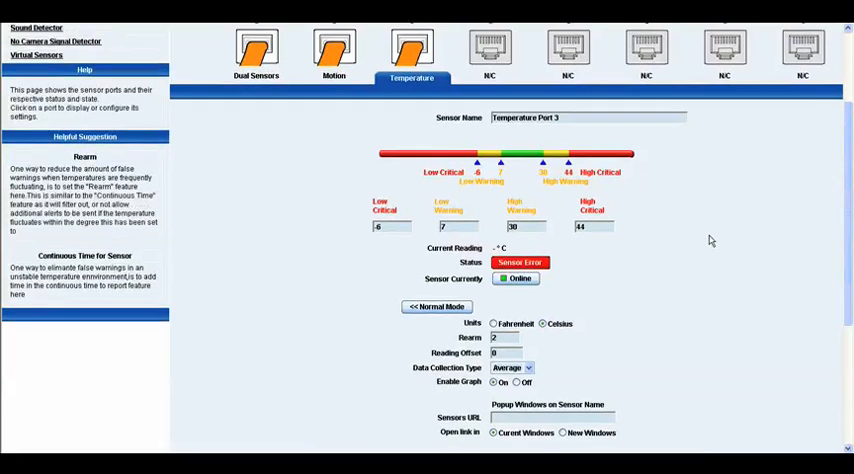
{"action": "scroll", "scroll_direction": "down", "scroll_amount": 3}
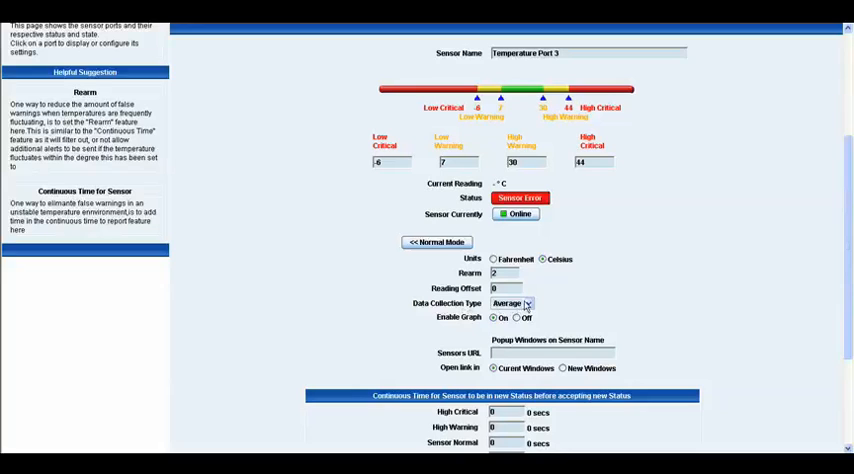
{"action": "left_click", "coordinate": [527, 303]}
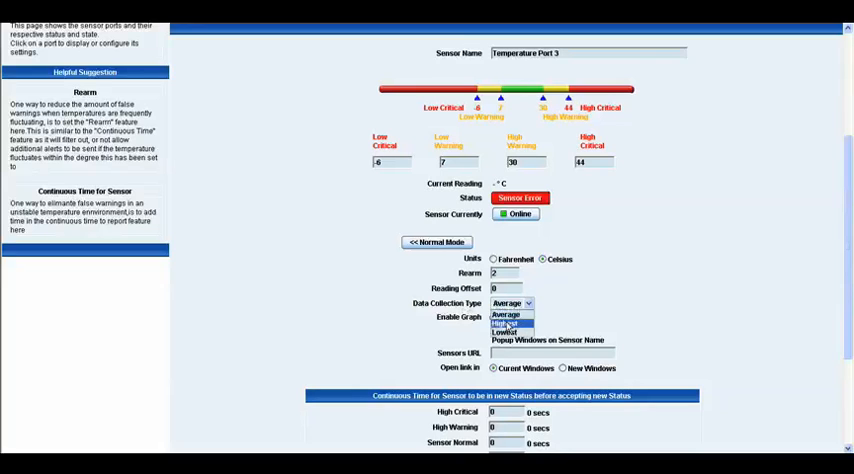
{"action": "left_click", "coordinate": [512, 315]}
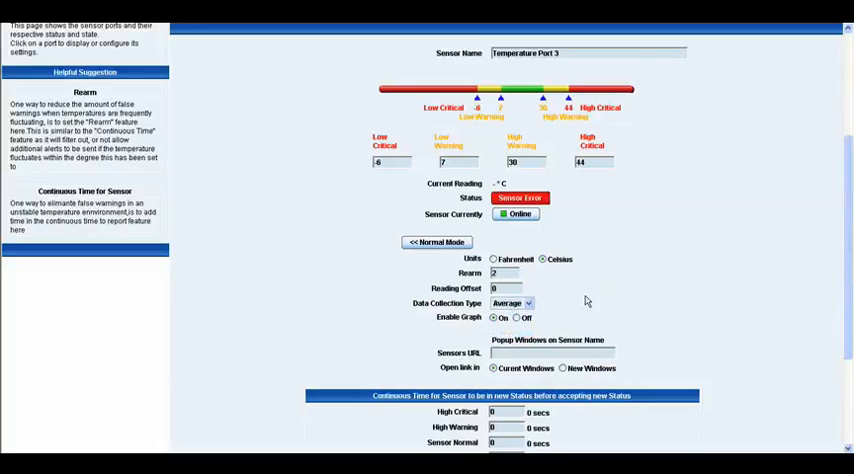
{"action": "mouse_move", "coordinate": [487, 360]}
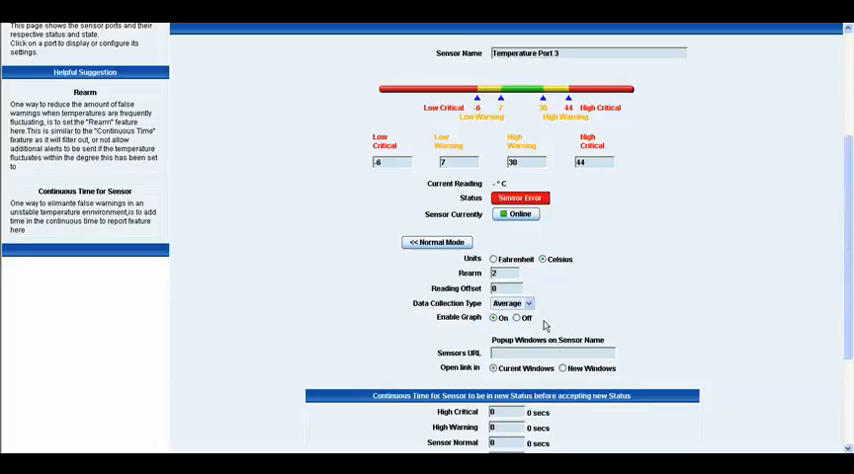
{"action": "mouse_move", "coordinate": [616, 279]}
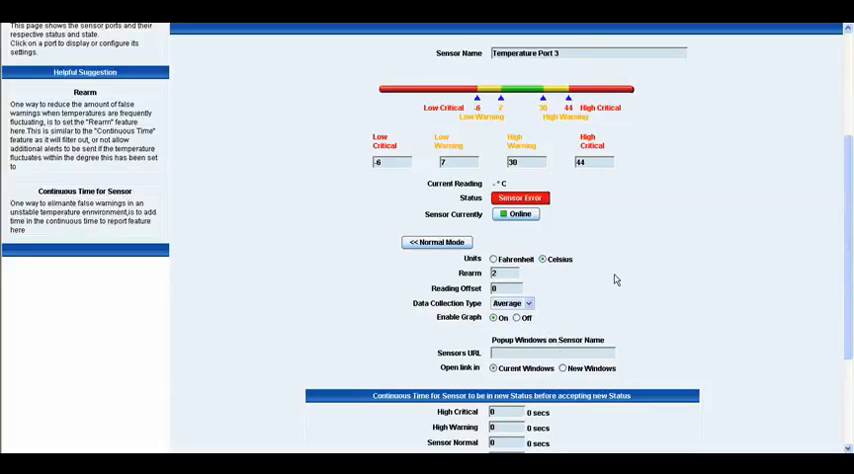
{"action": "scroll", "scroll_direction": "down", "scroll_amount": 3}
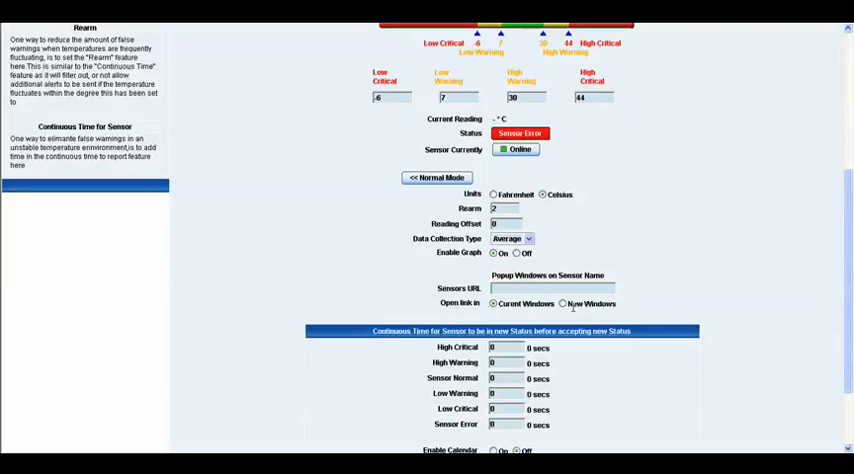
{"action": "mouse_move", "coordinate": [570, 307]}
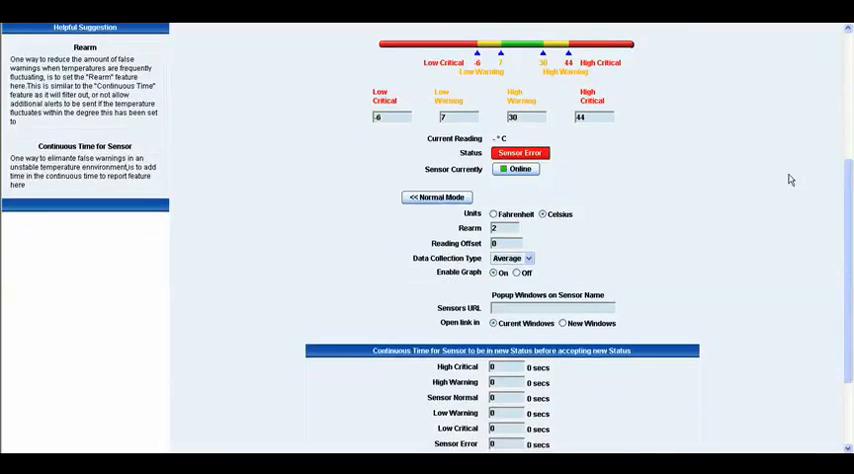
{"action": "scroll", "scroll_direction": "down", "scroll_amount": 3}
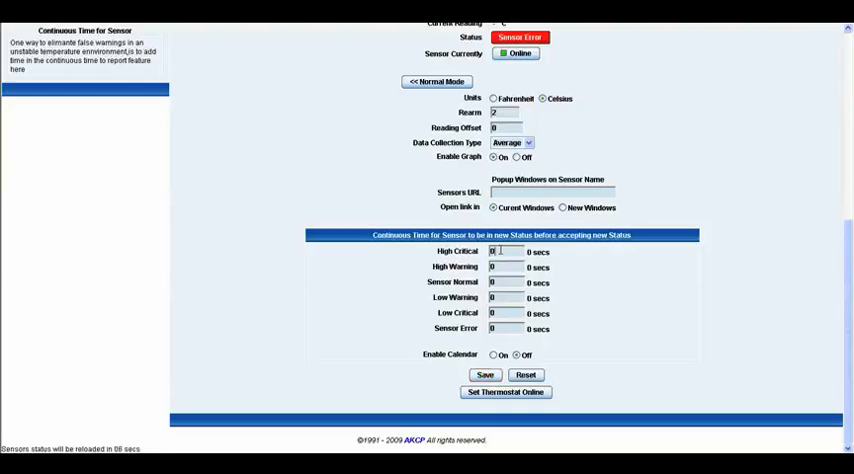
{"action": "type", "text": "10"}
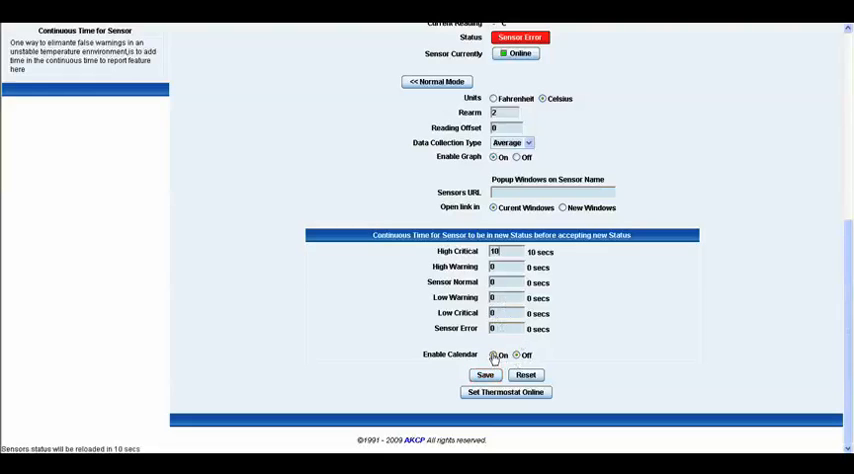
Turn the calendar on, mark early-morning hours Do Not Report, and save port 3 settings
{"action": "left_click", "coordinate": [494, 355]}
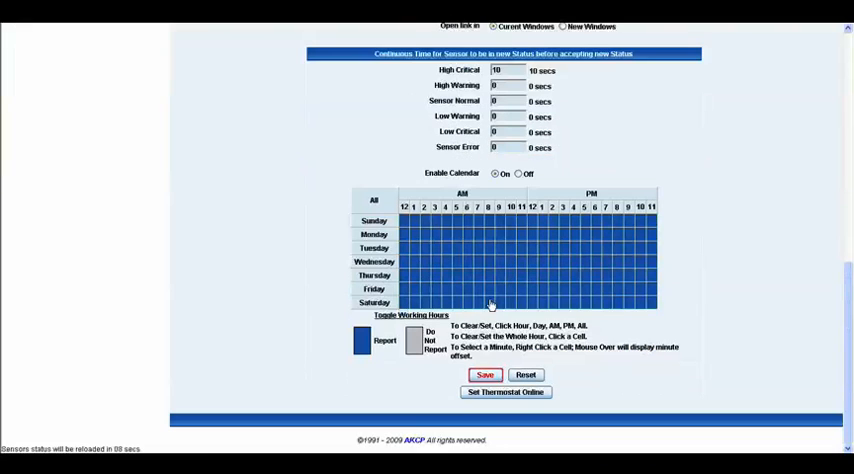
{"action": "mouse_move", "coordinate": [483, 240]}
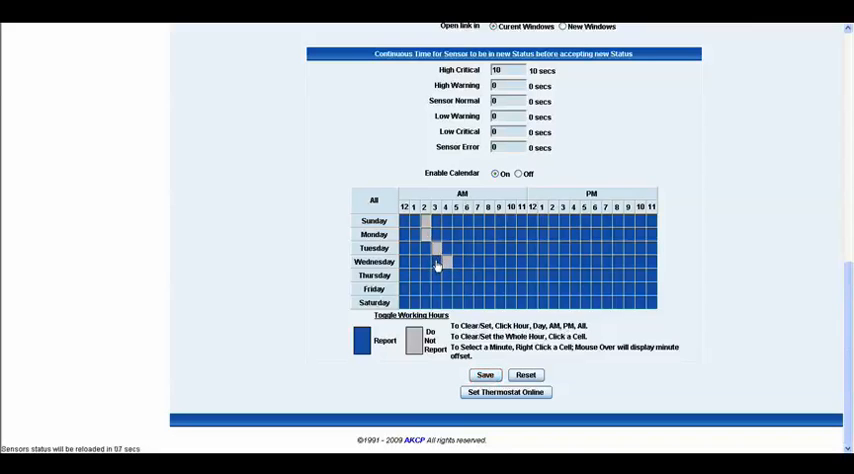
{"action": "left_click", "coordinate": [435, 262]}
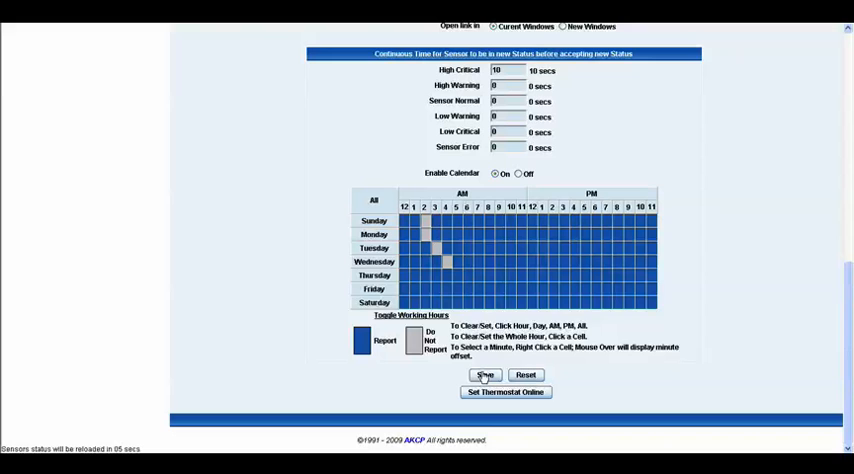
{"action": "left_click", "coordinate": [484, 375]}
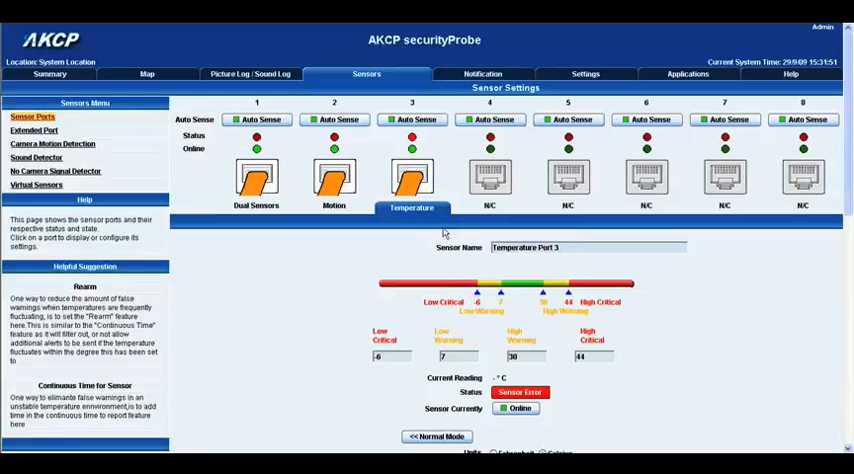